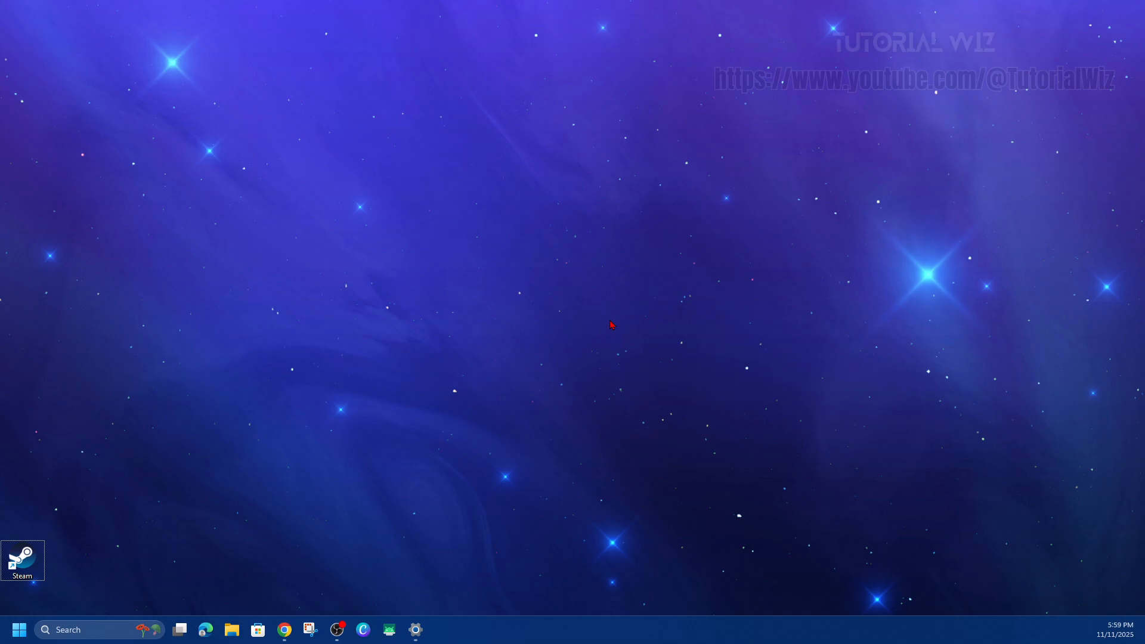
mouse_move(459, 326)
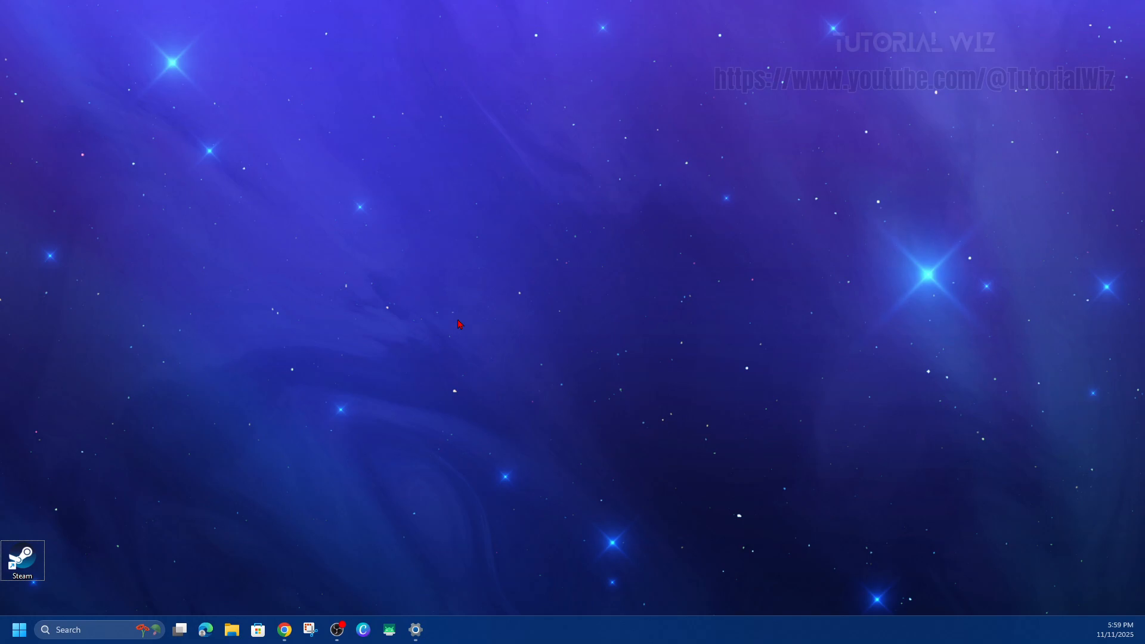
Step: Open Settings, go to Privacy & security, and scroll to the microphone permissions
left_click(415, 630)
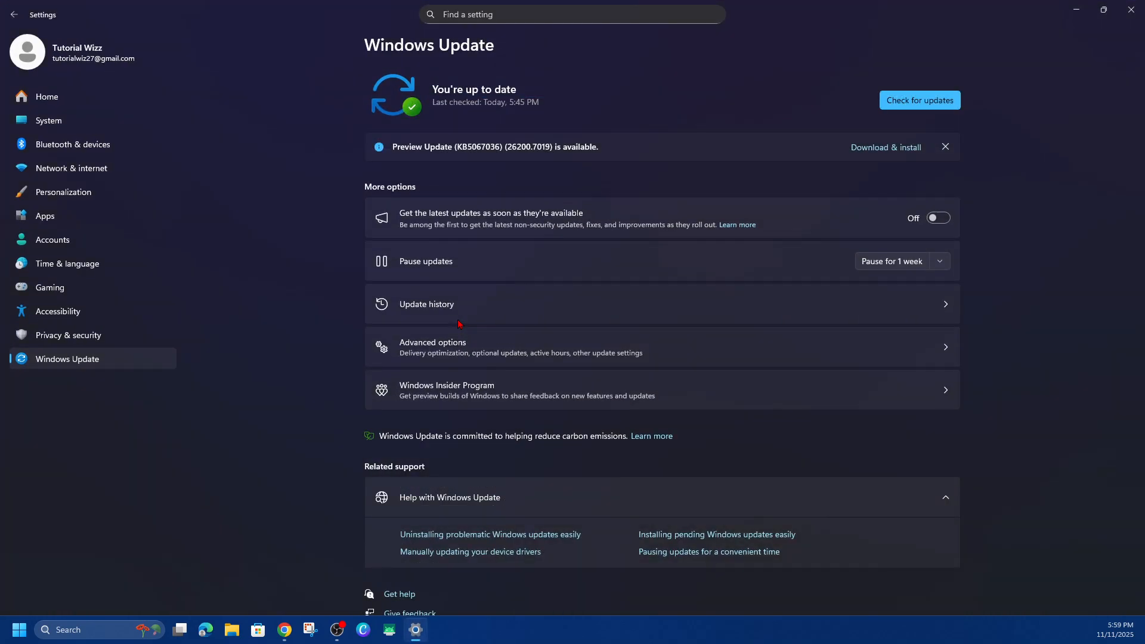
mouse_move(86, 179)
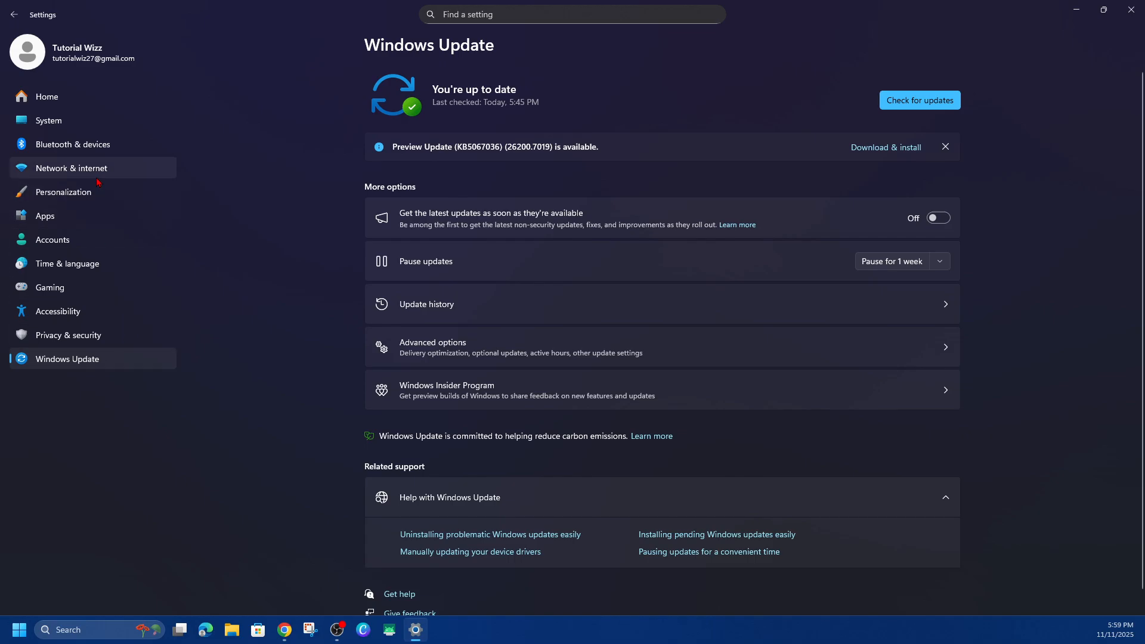
left_click(68, 335)
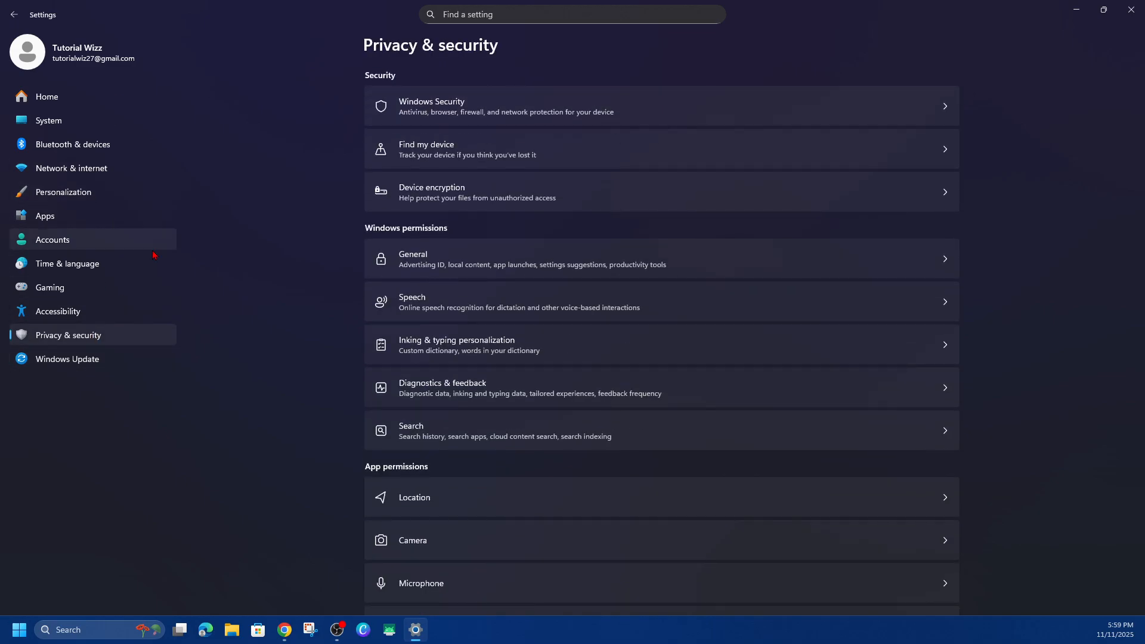
mouse_move(339, 320)
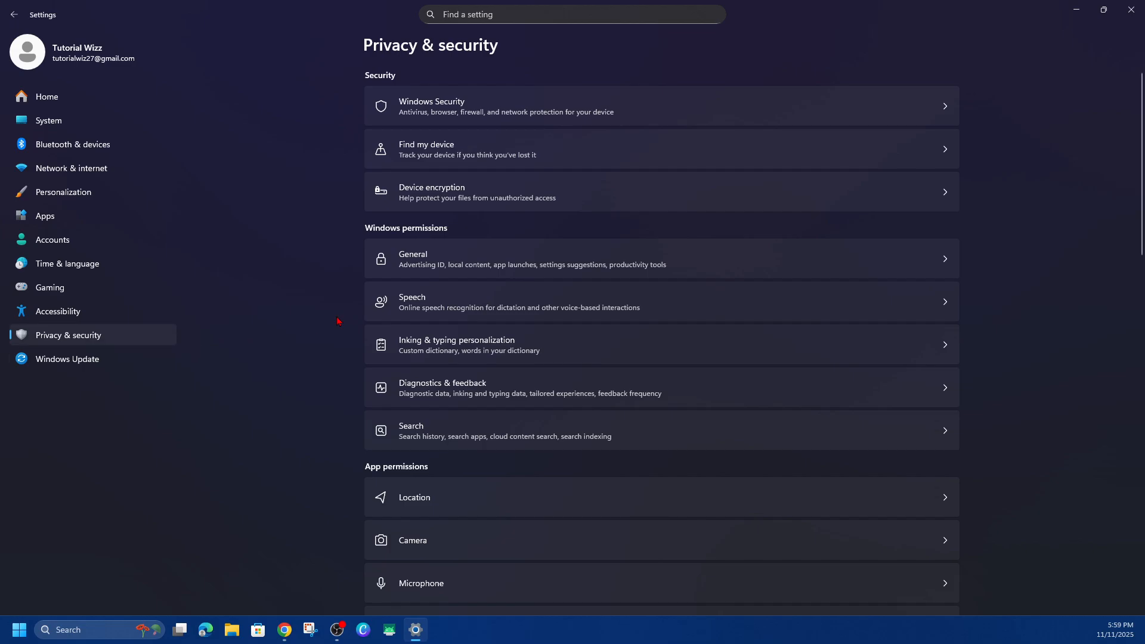
mouse_move(500, 311)
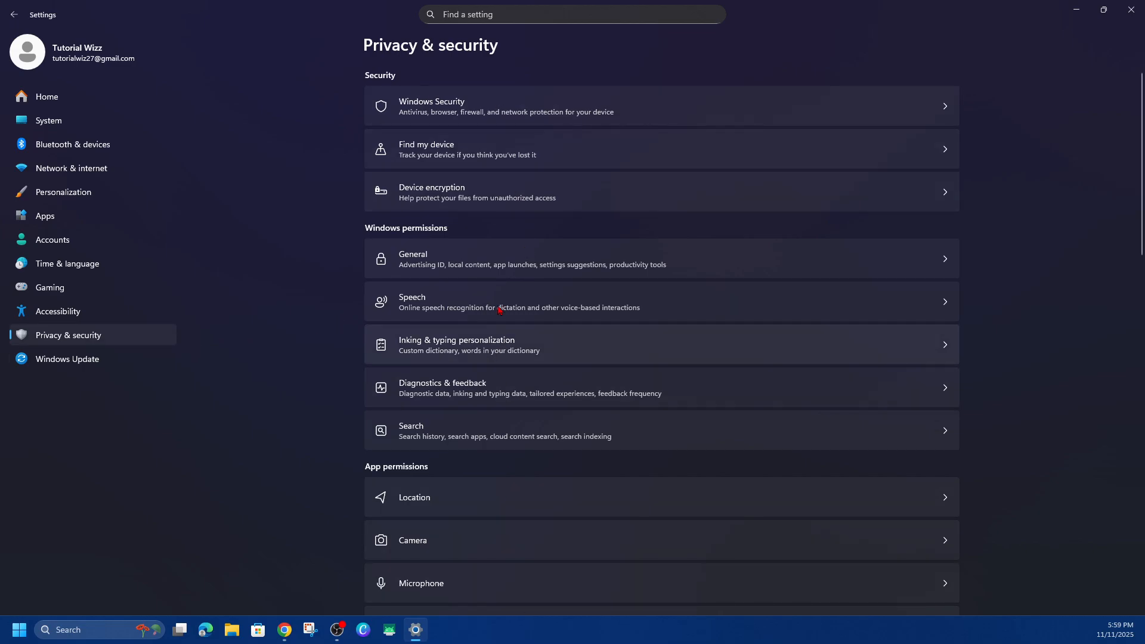
scroll("down", 3)
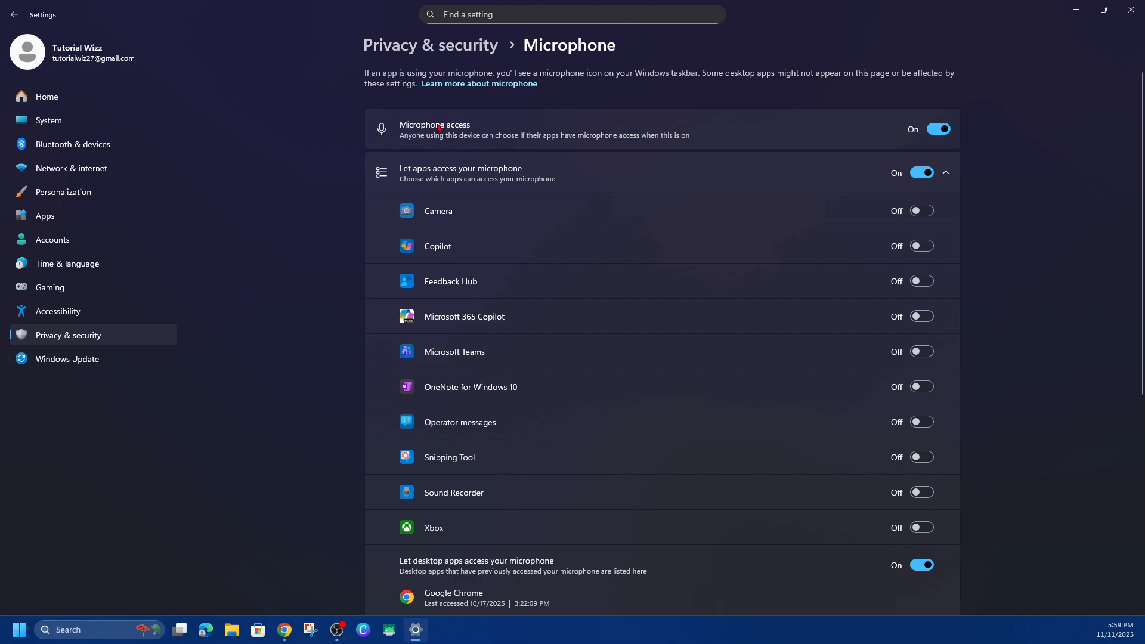
mouse_move(943, 131)
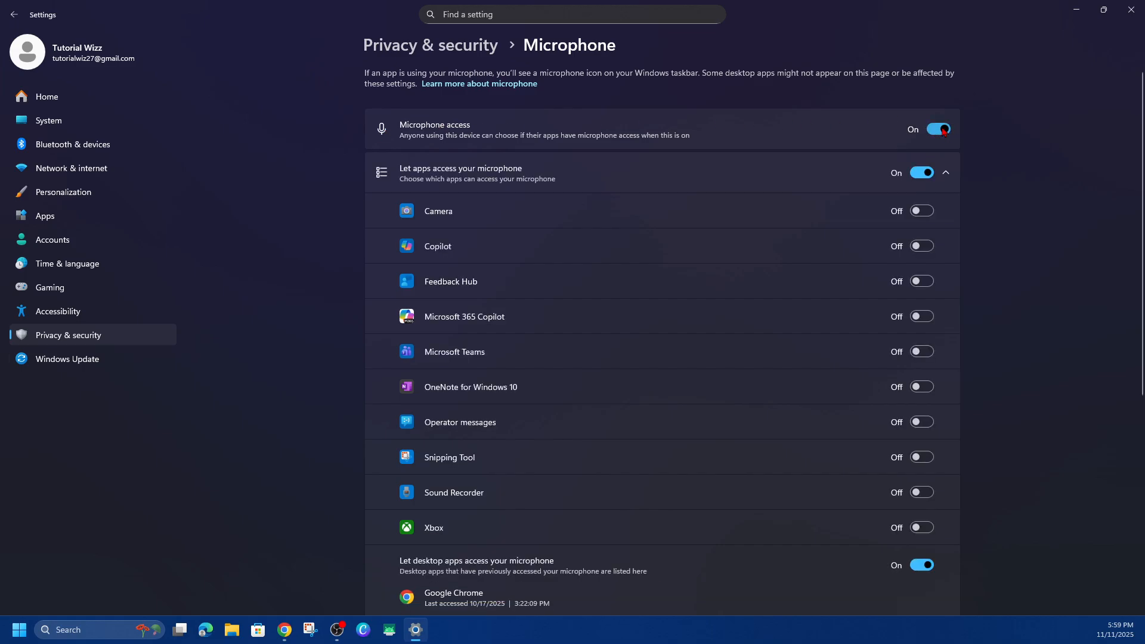
mouse_move(461, 173)
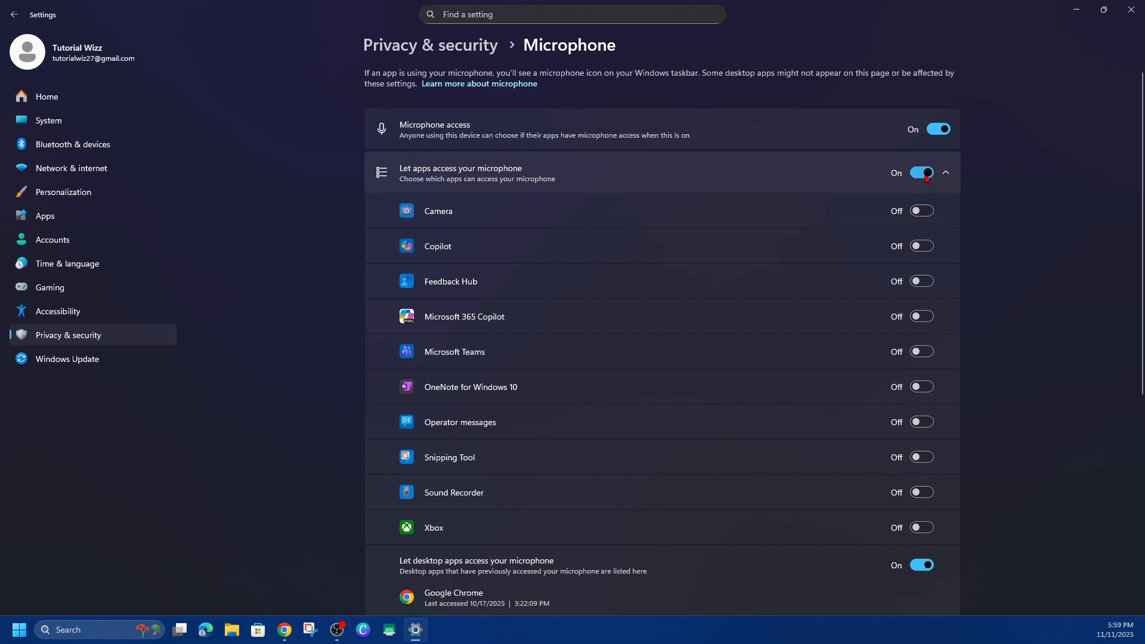
mouse_move(926, 178)
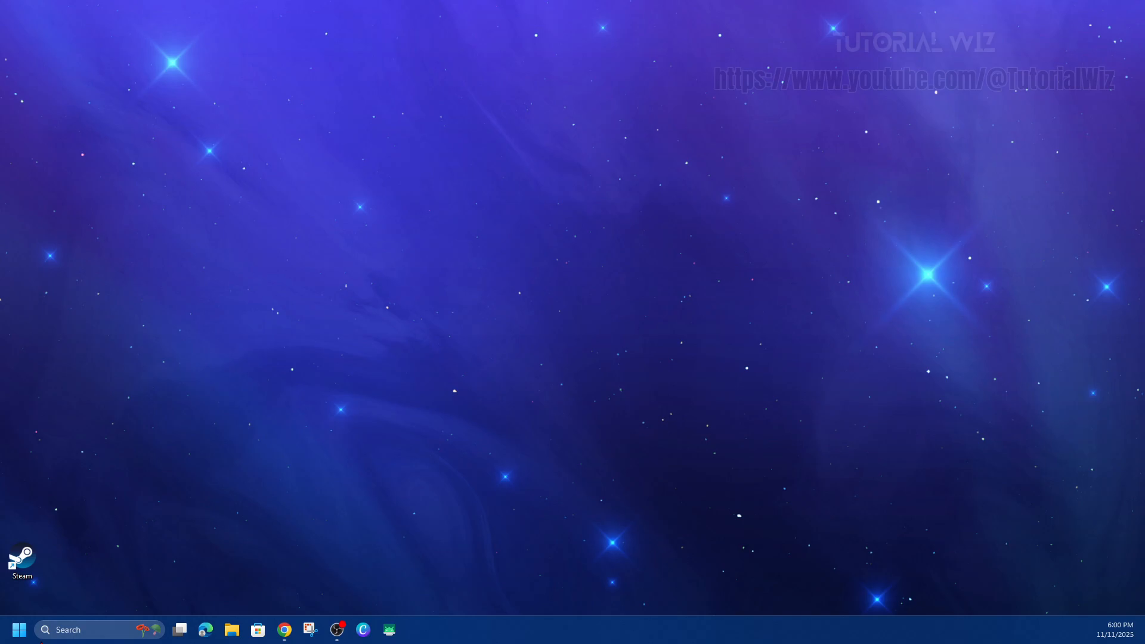
Step: Reopen Settings via search, go to System sound input, and open Fifine Microphone properties
type("sett")
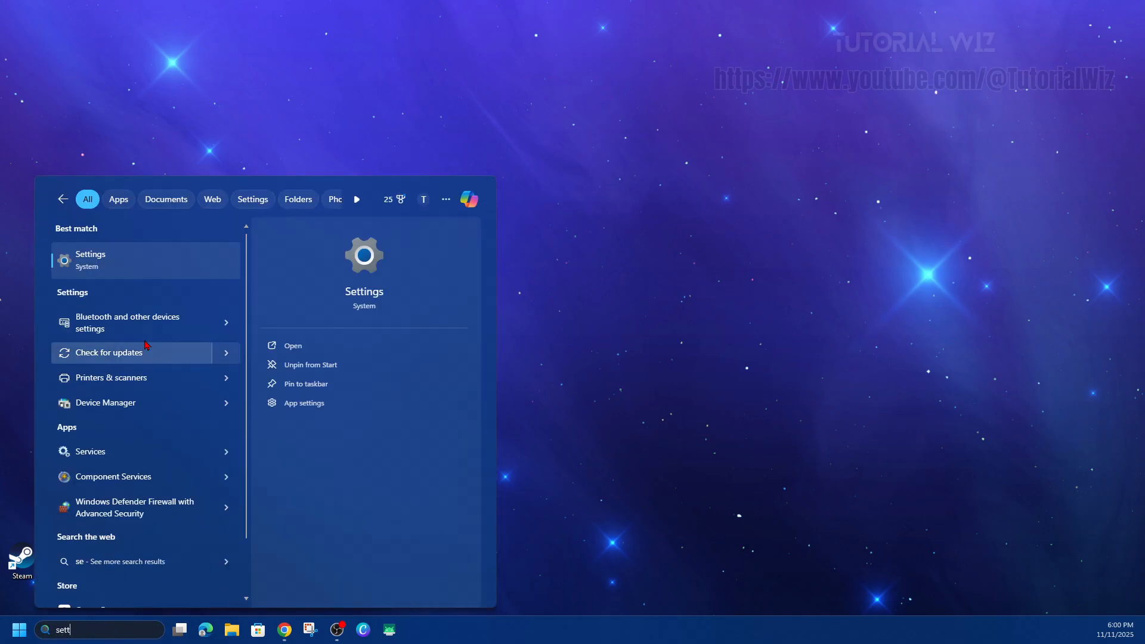
left_click(90, 260)
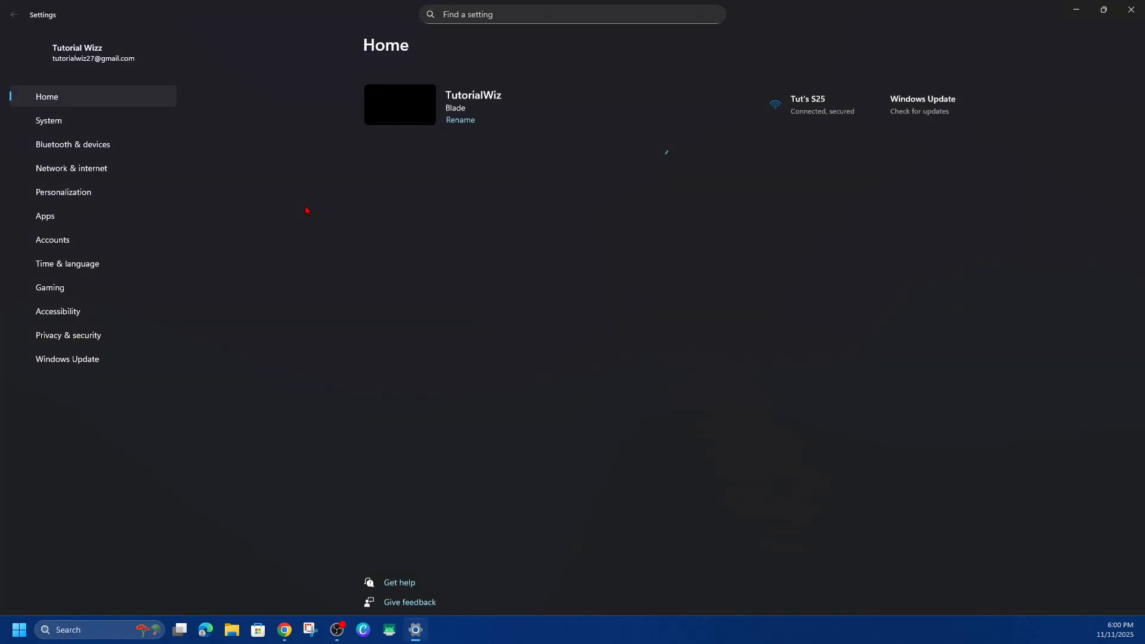
left_click(49, 121)
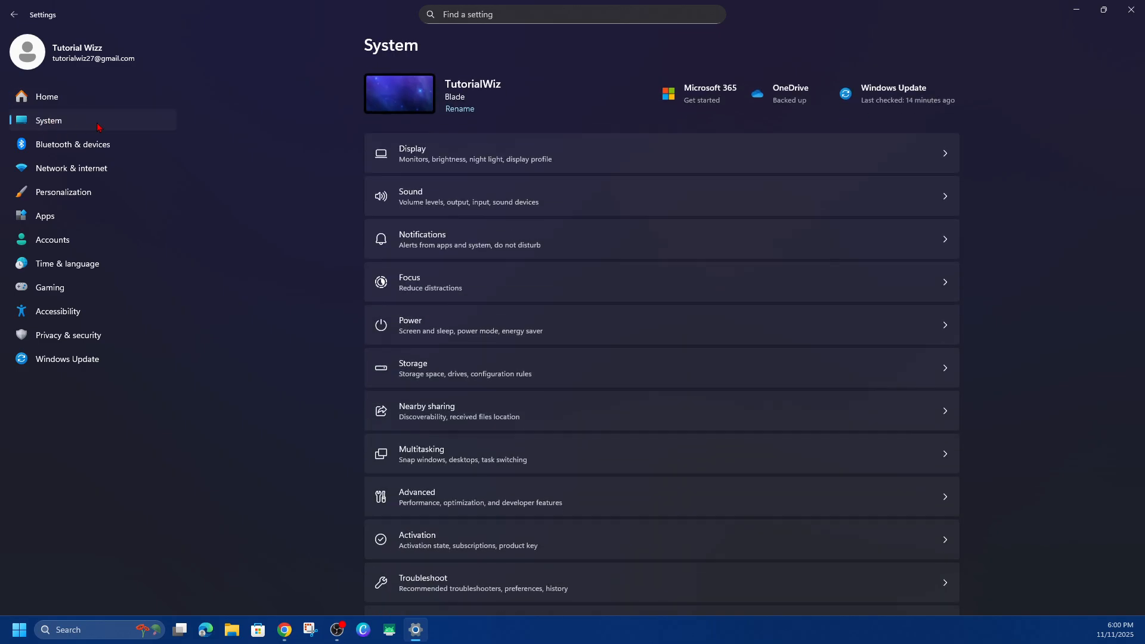
mouse_move(628, 207)
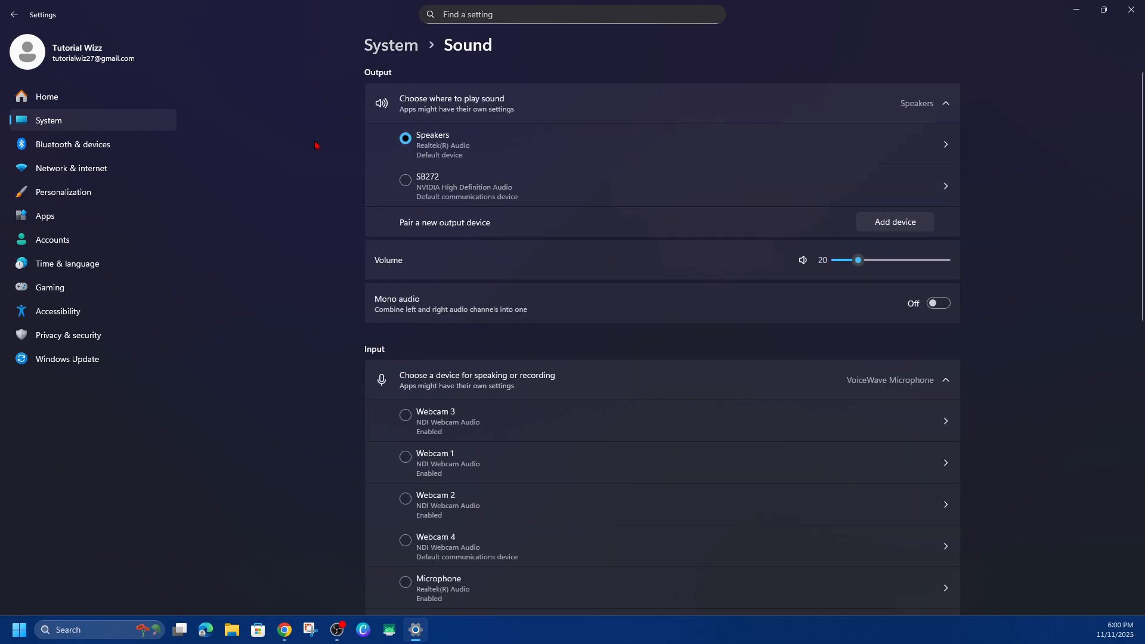
mouse_move(401, 31)
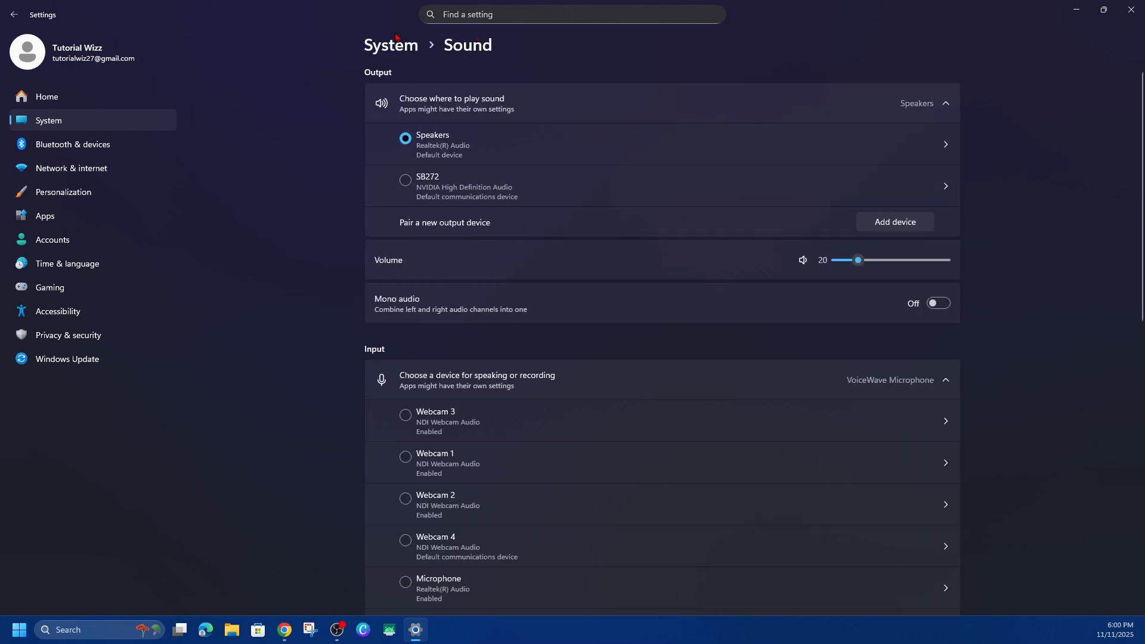
scroll("down", 3)
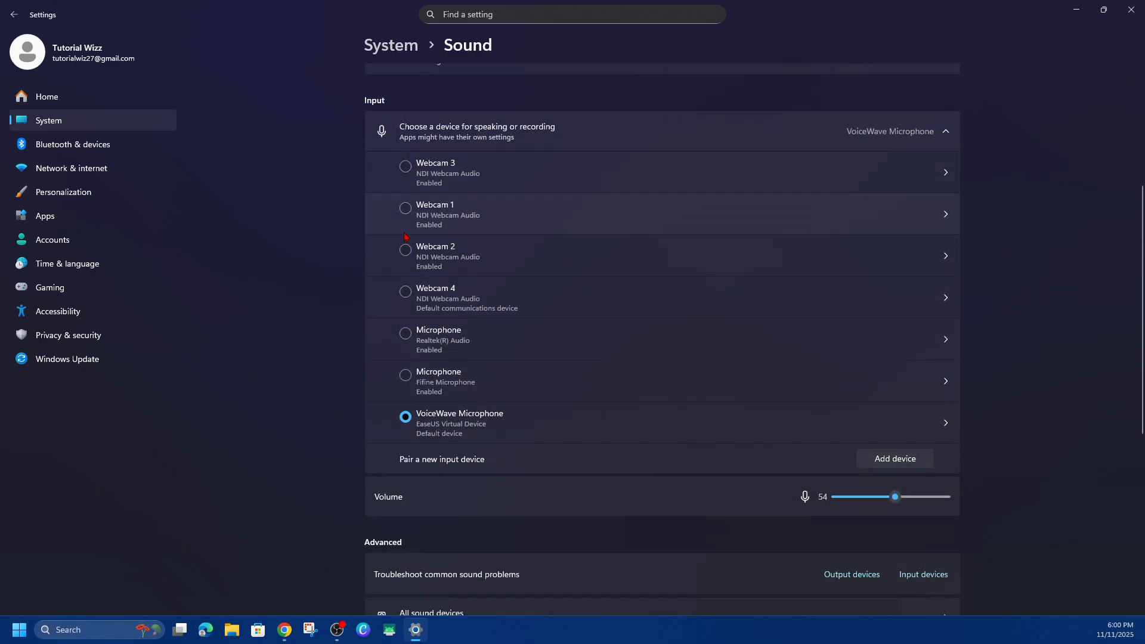
mouse_move(389, 182)
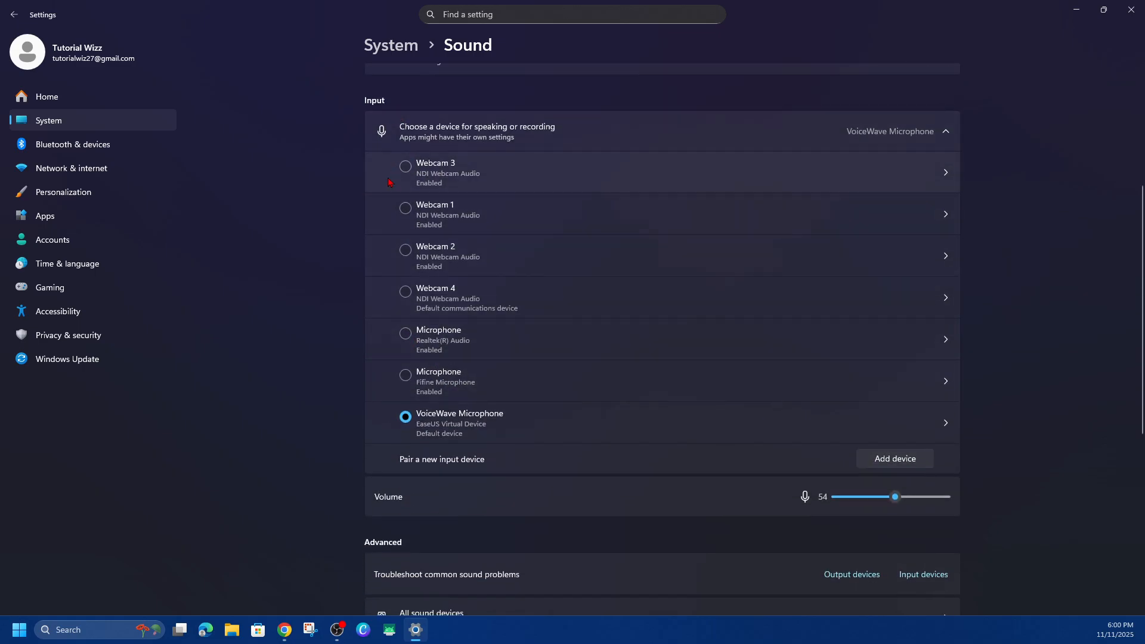
left_click(405, 375)
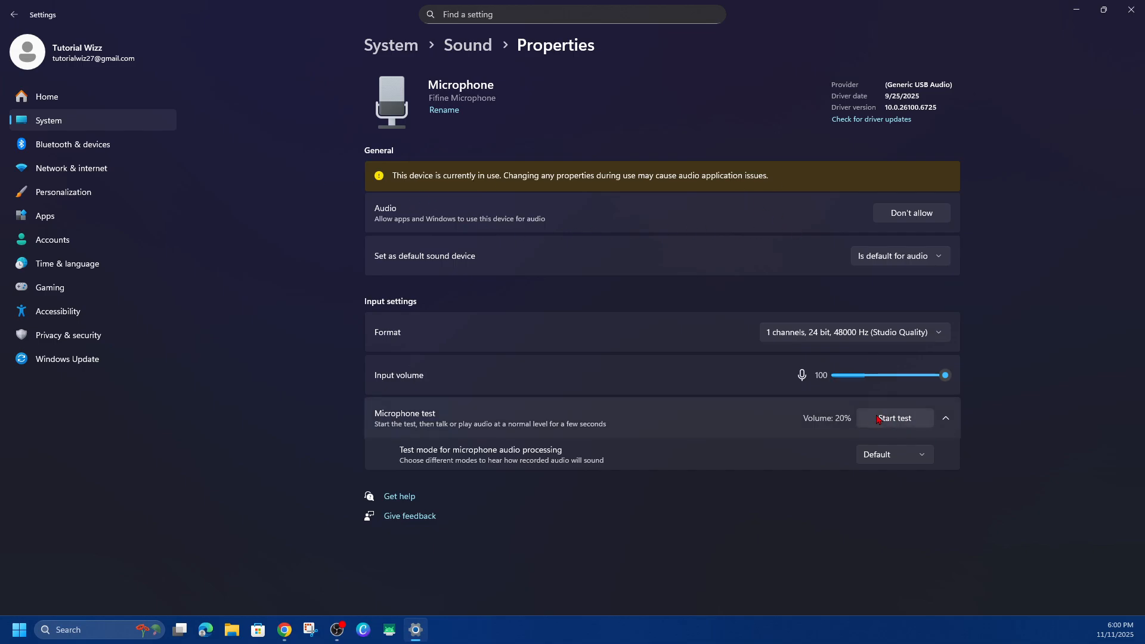
mouse_move(897, 366)
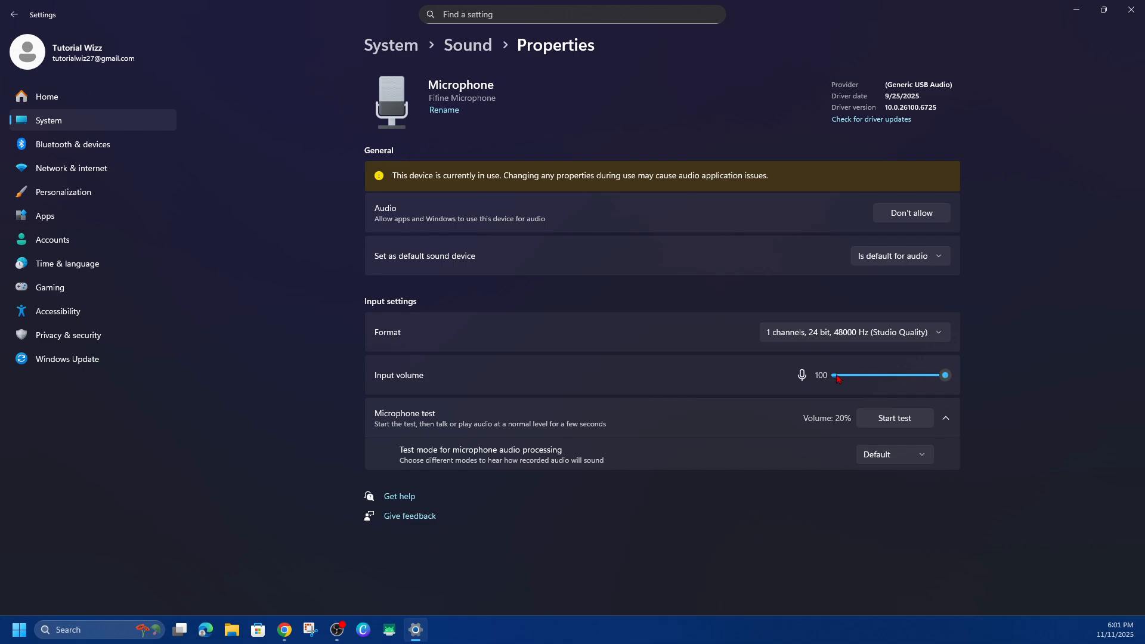
mouse_move(895, 406)
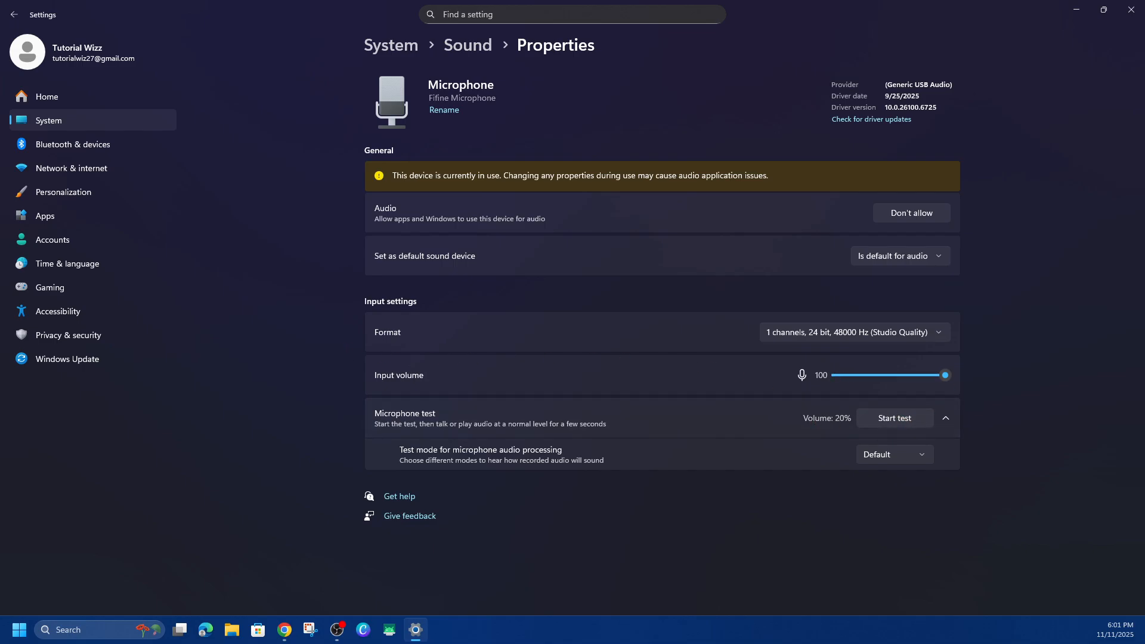
mouse_move(875, 345)
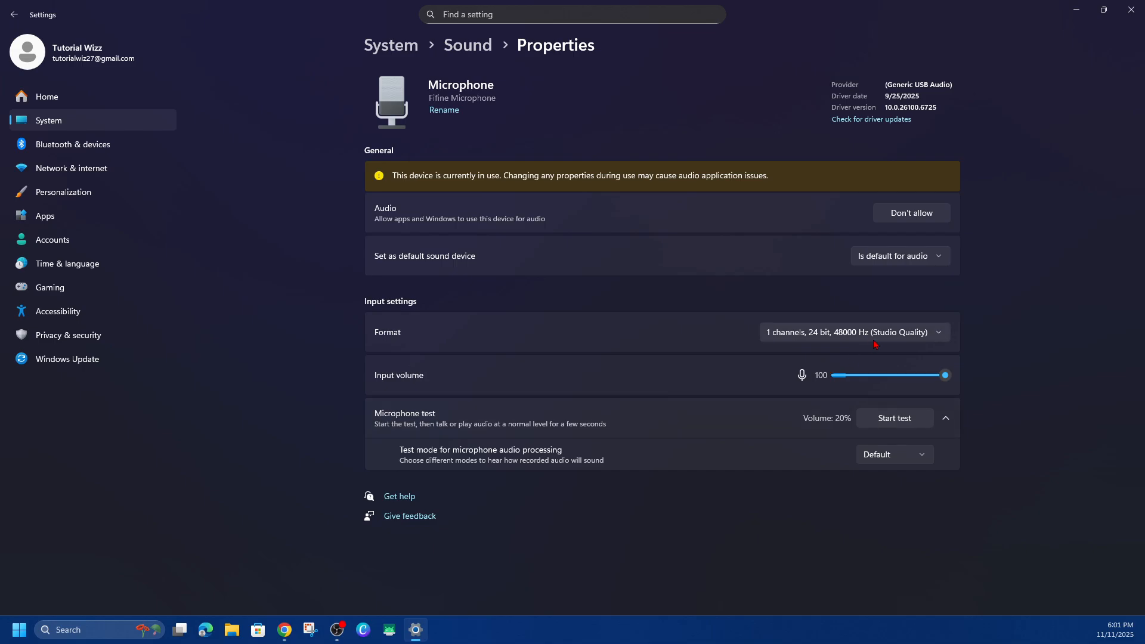
mouse_move(1023, 285)
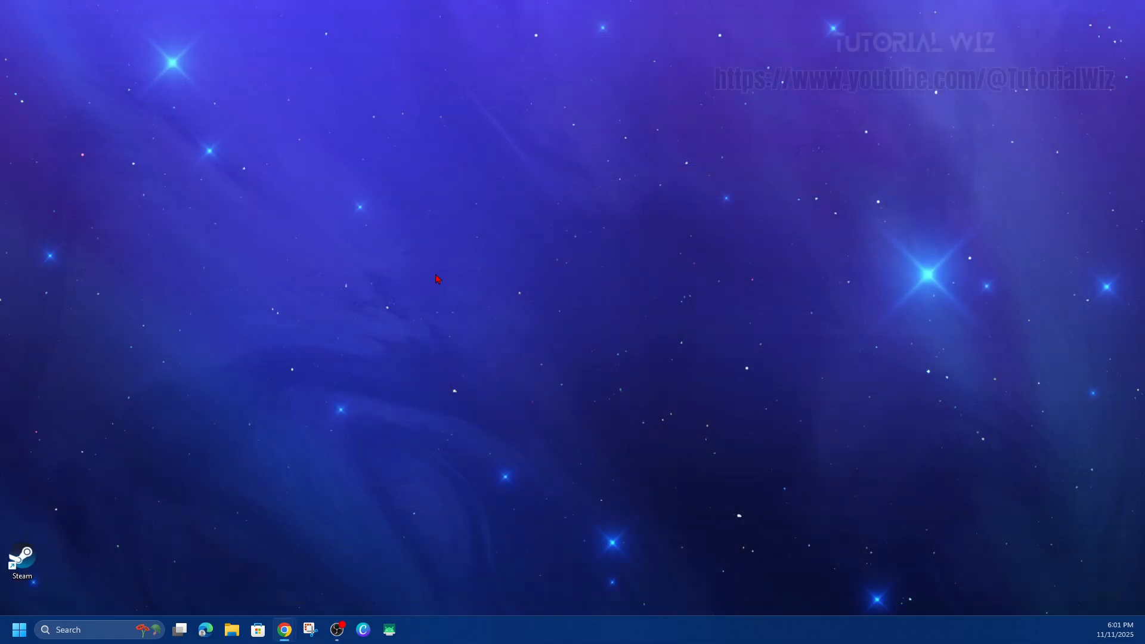
mouse_move(350, 414)
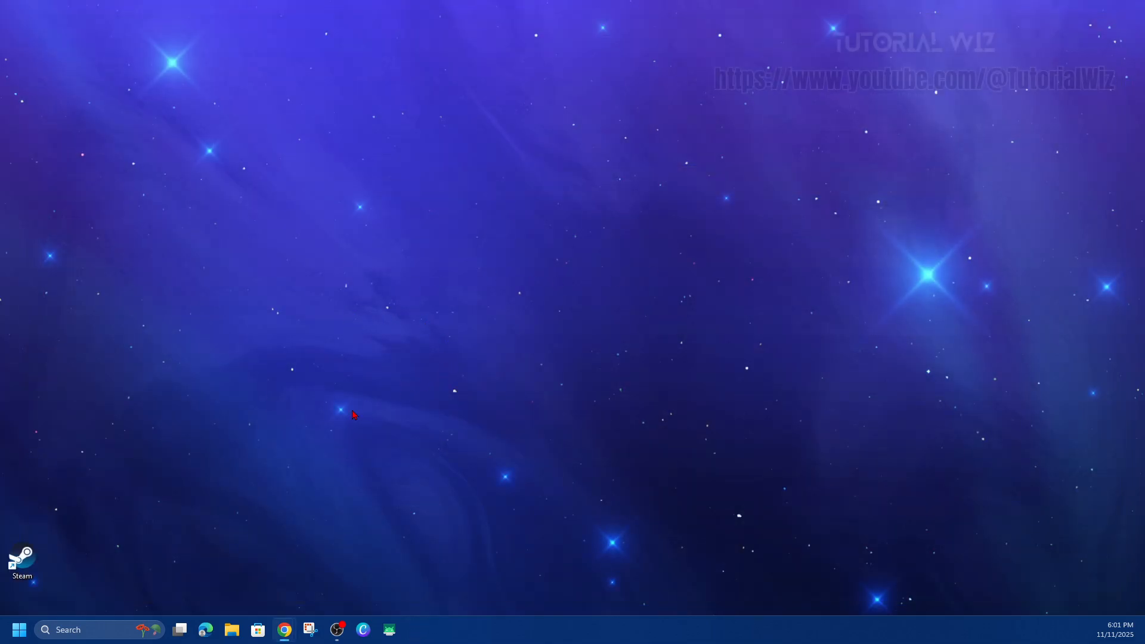
mouse_move(378, 378)
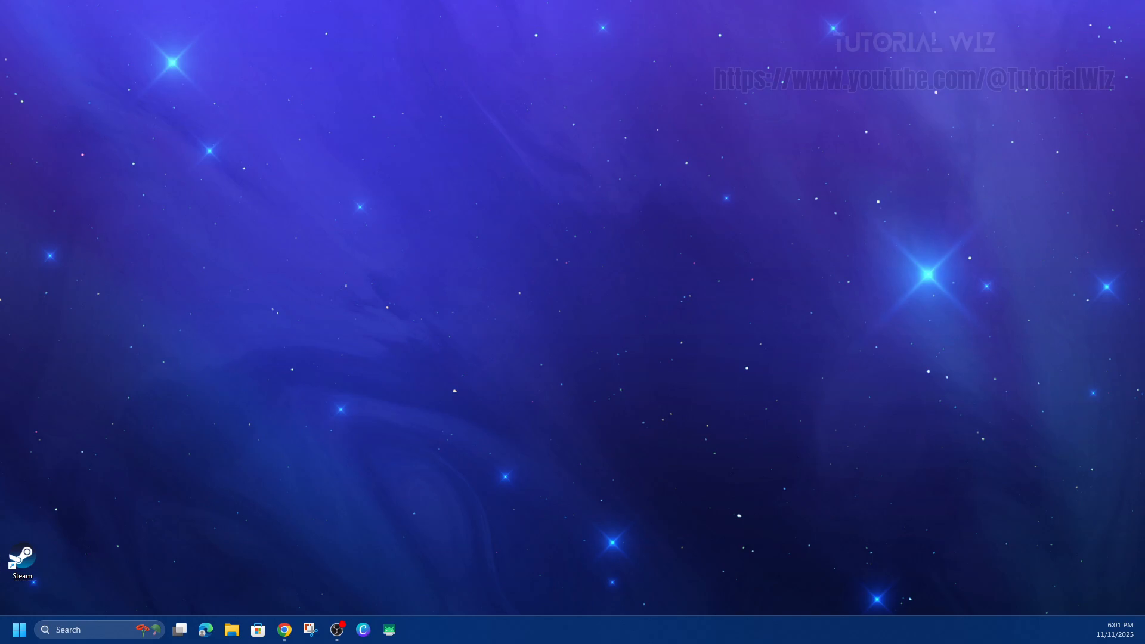
mouse_move(507, 325)
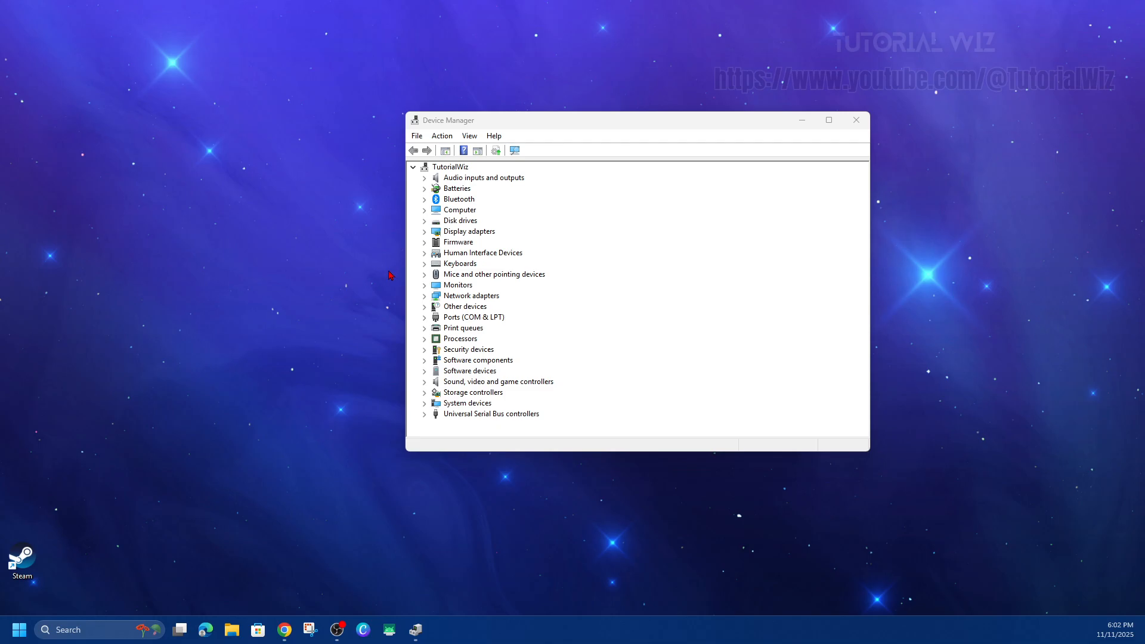
mouse_move(398, 178)
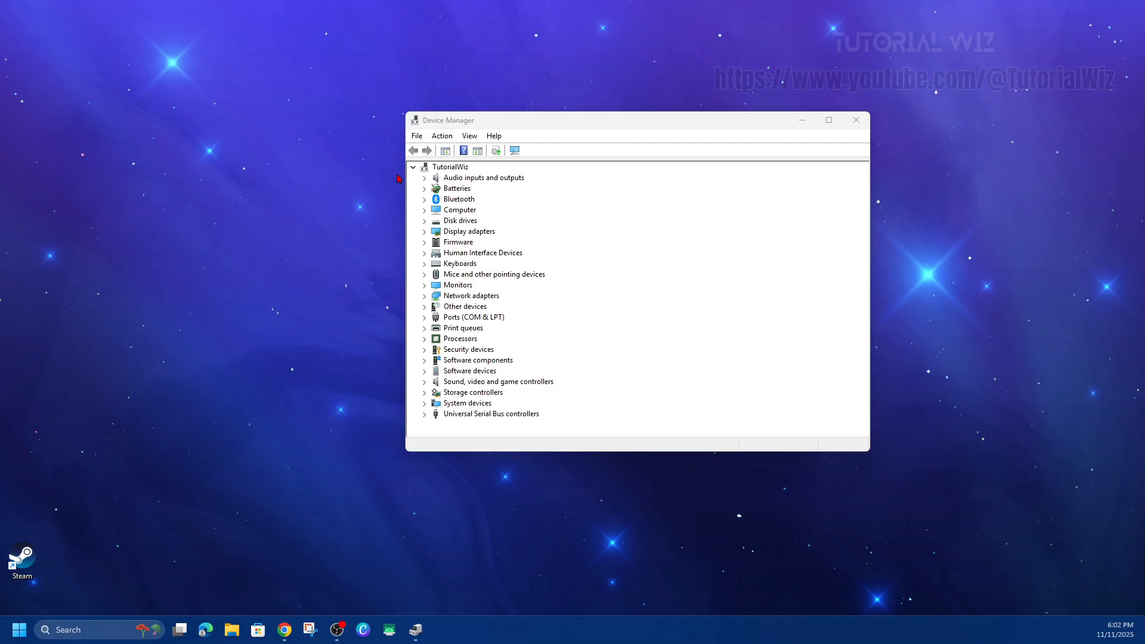
Step: Expand Audio inputs and outputs and bring up Fifine Microphone's context menu
left_click(425, 177)
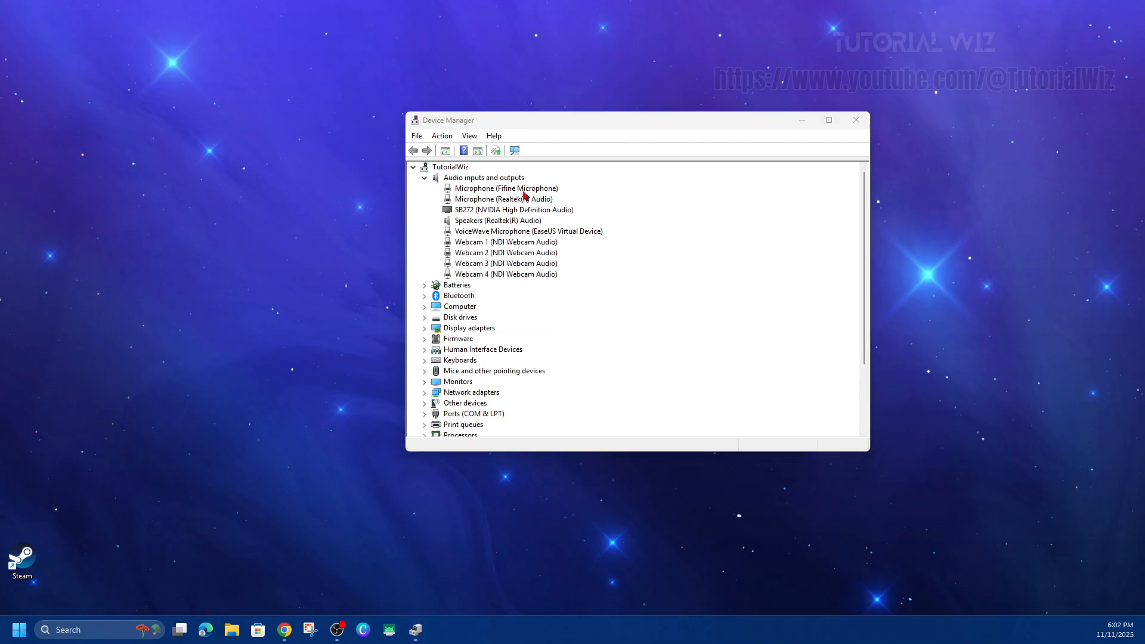
right_click(507, 188)
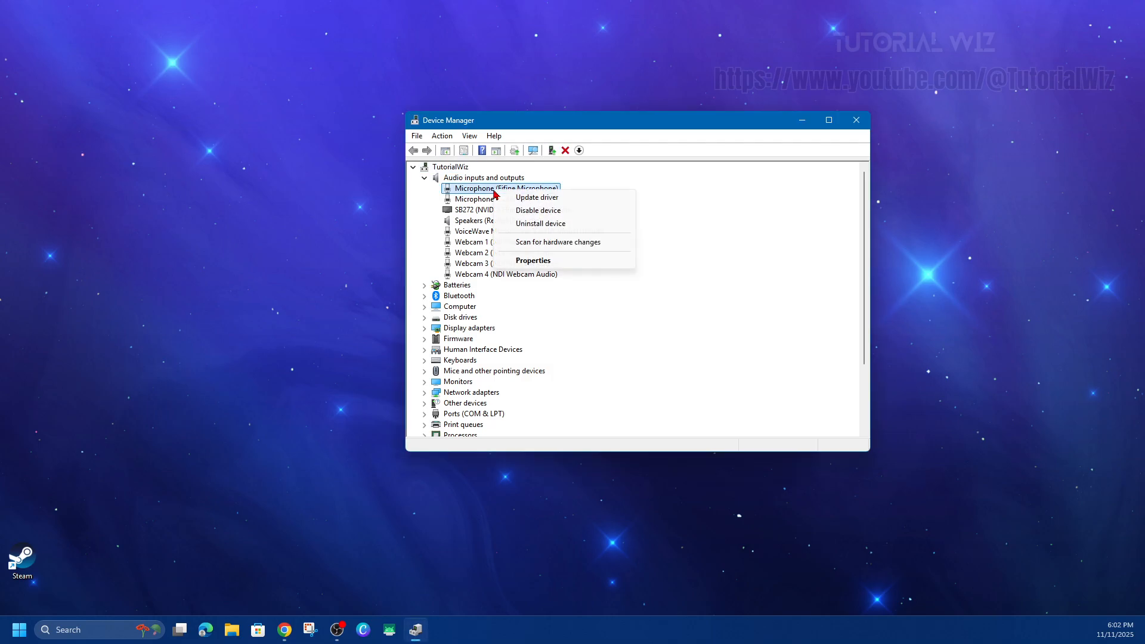
mouse_move(536, 200)
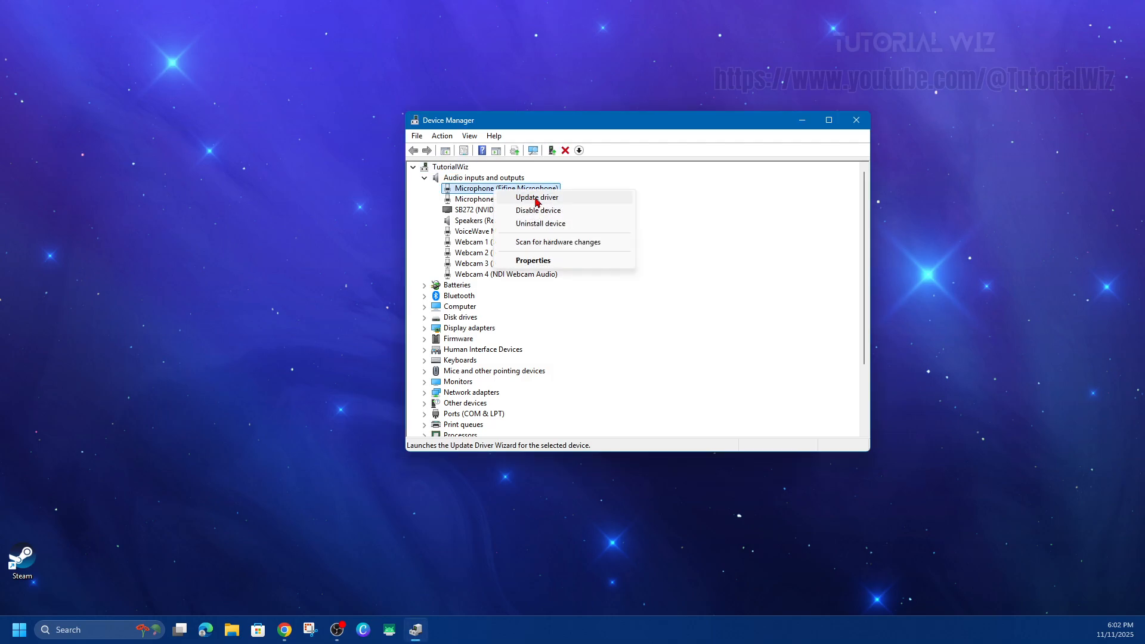
Step: Run an automatic driver search for the Fifine Microphone, confirming the best driver is installed
left_click(536, 197)
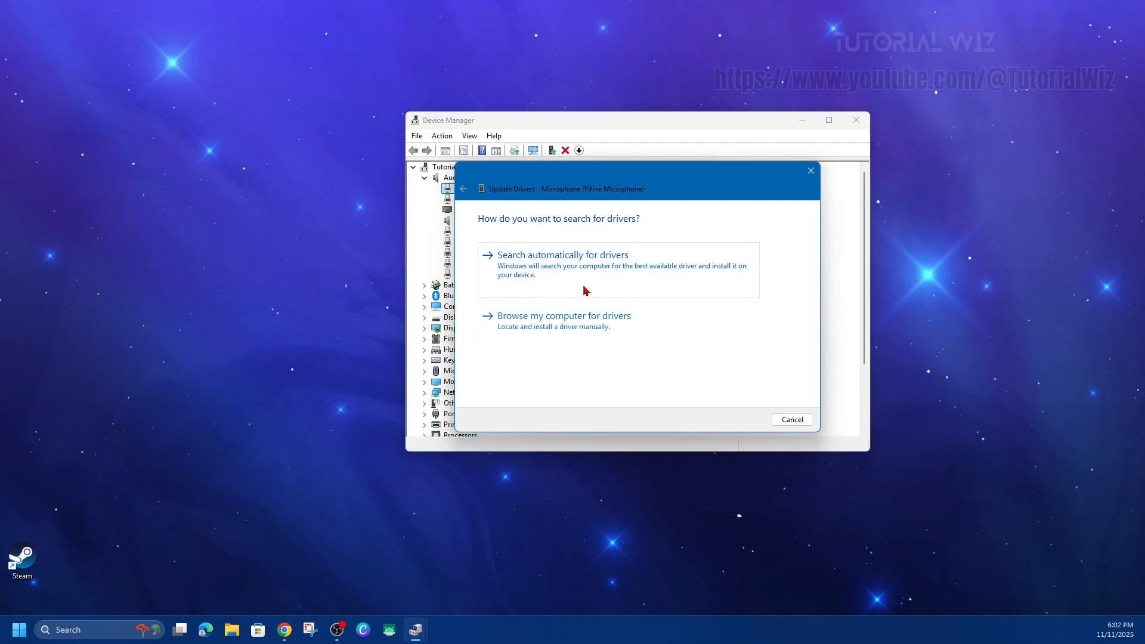
left_click(563, 254)
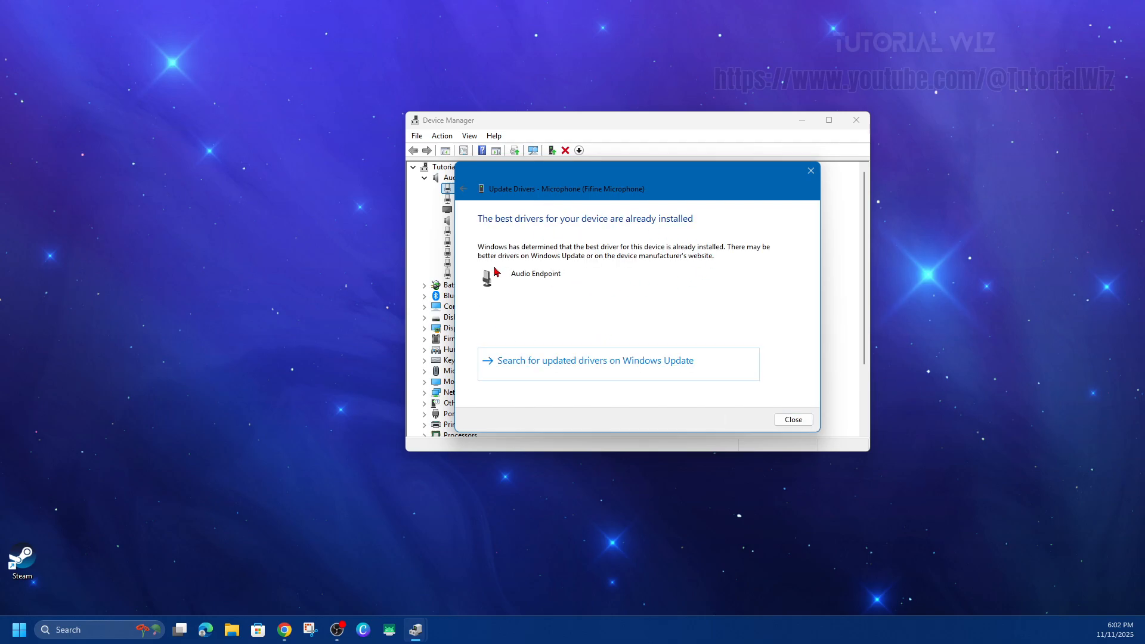
mouse_move(636, 227)
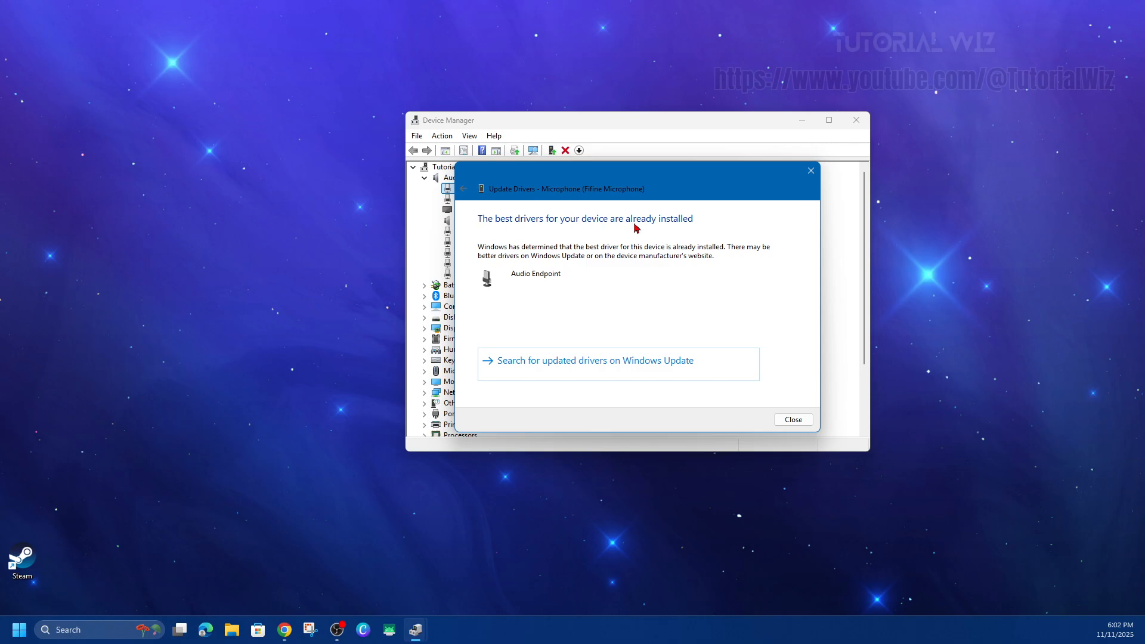
mouse_move(753, 215)
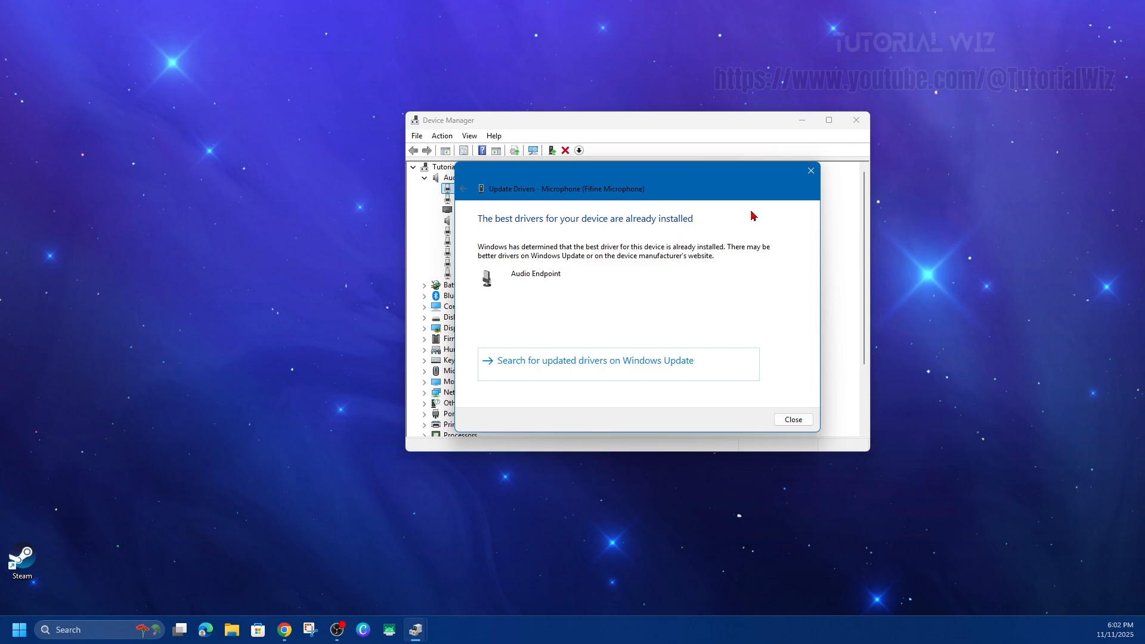
mouse_move(695, 223)
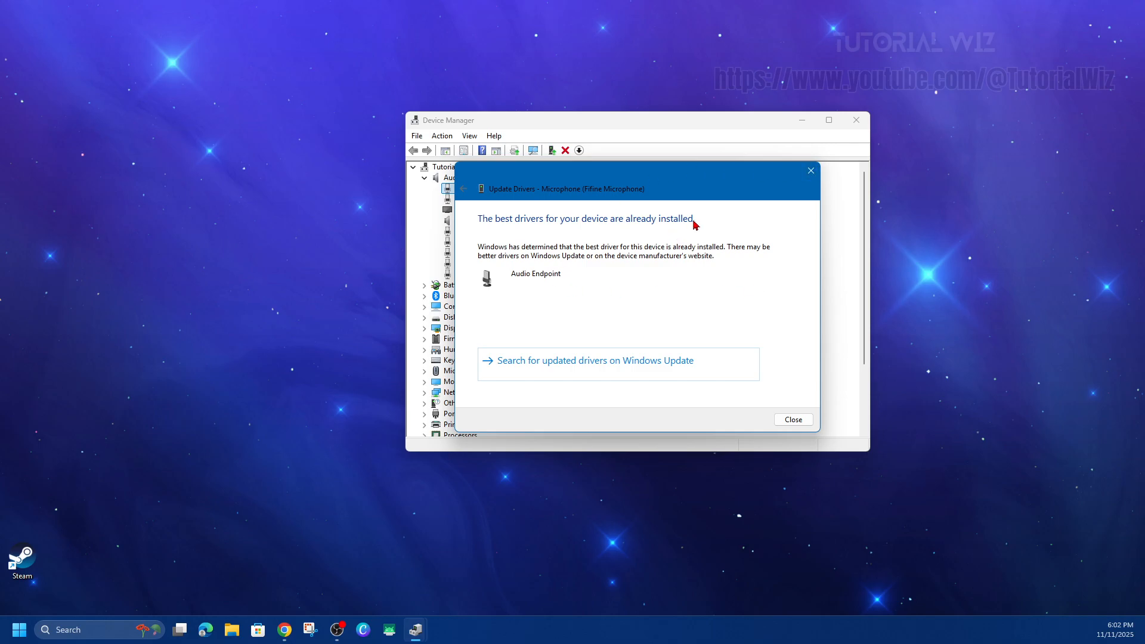
mouse_move(634, 250)
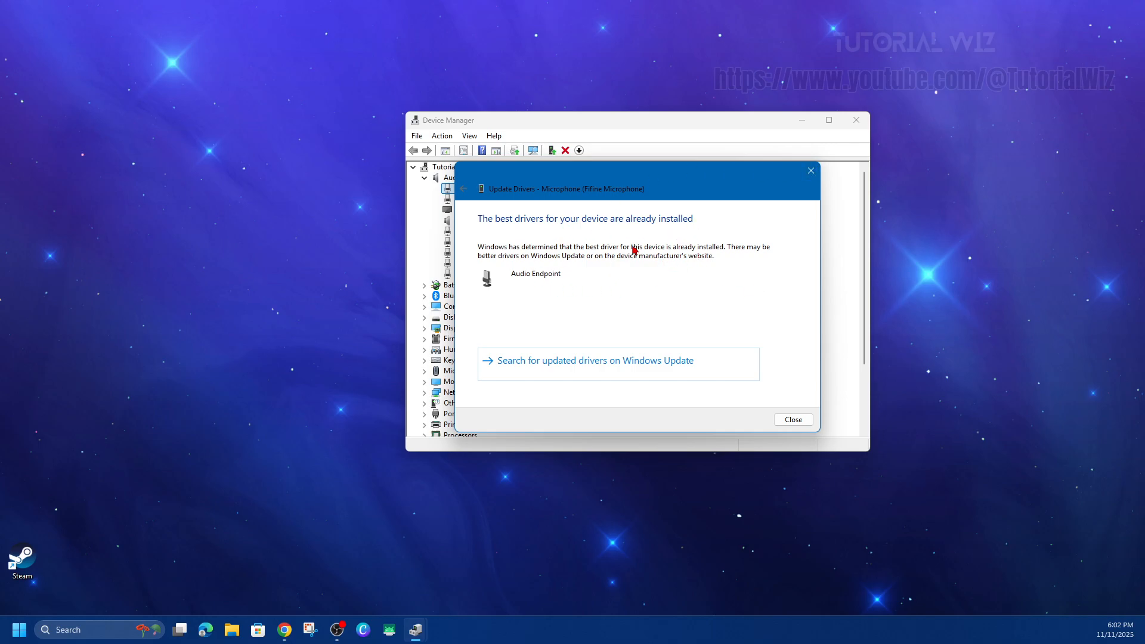
mouse_move(591, 271)
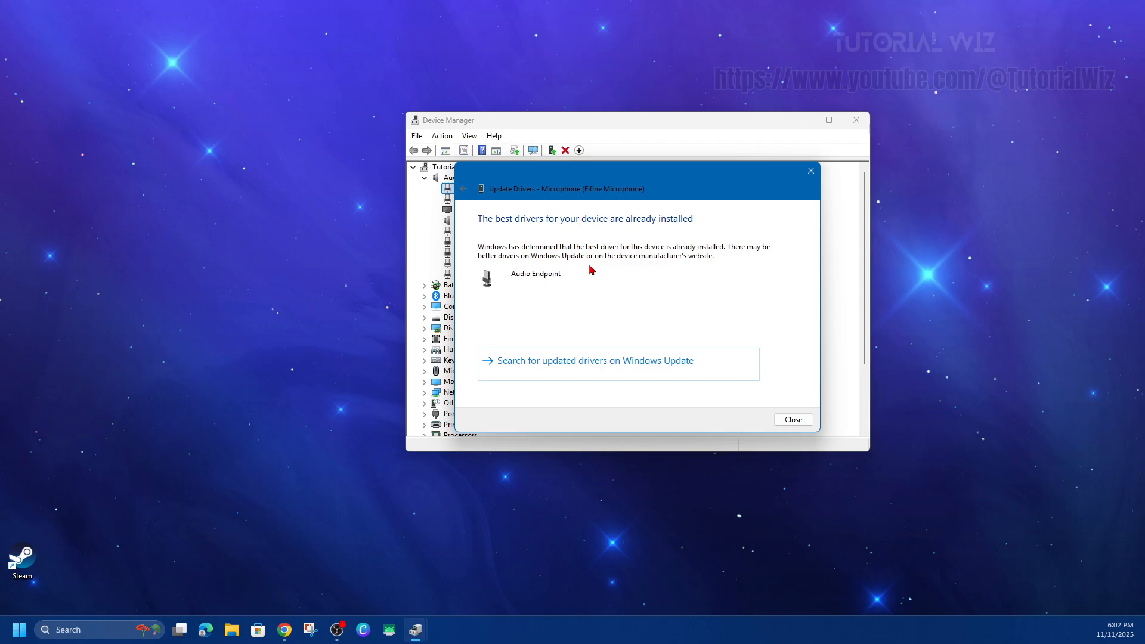
mouse_move(287, 224)
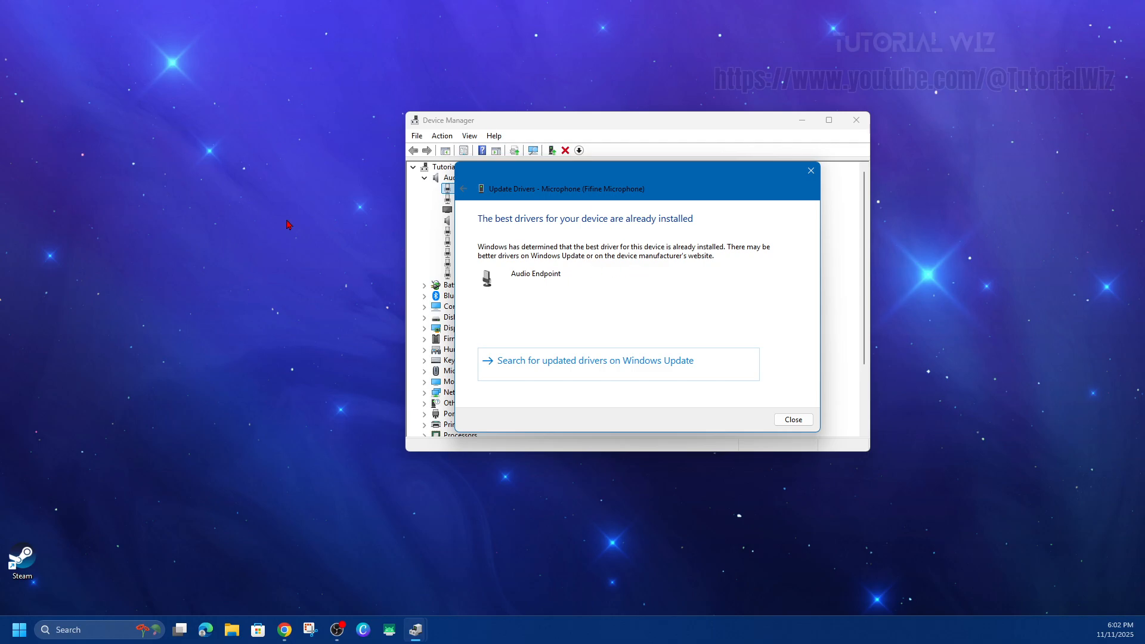